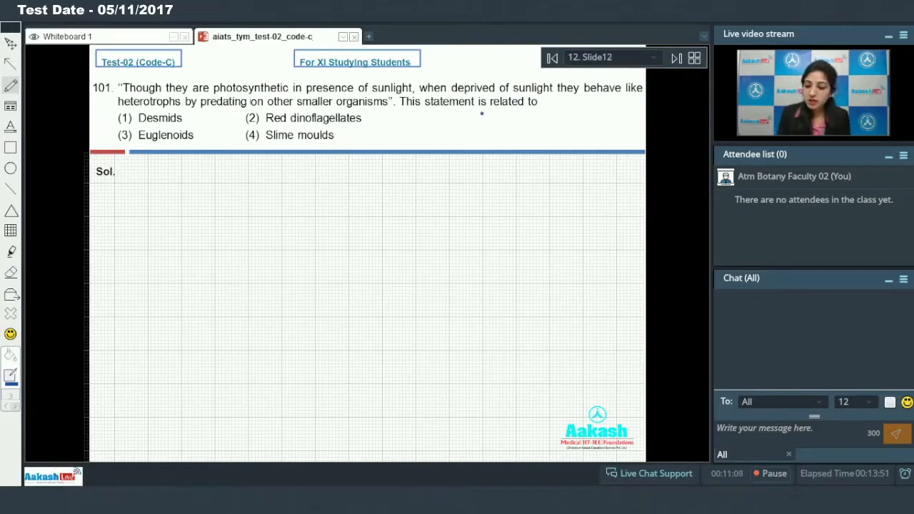
Tick option 3, Euglenoids, for question 101, then advance to Slide 13.
left_click_drag(114, 139, 128, 132)
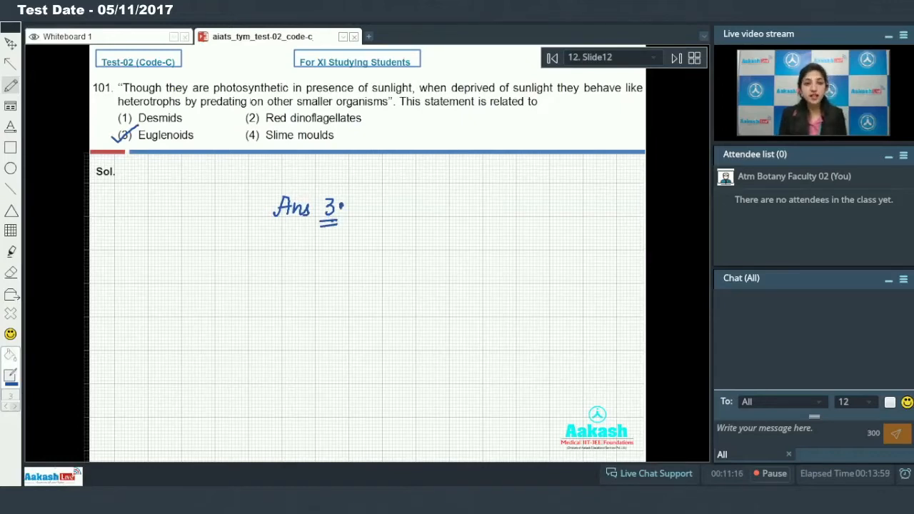
left_click(674, 58)
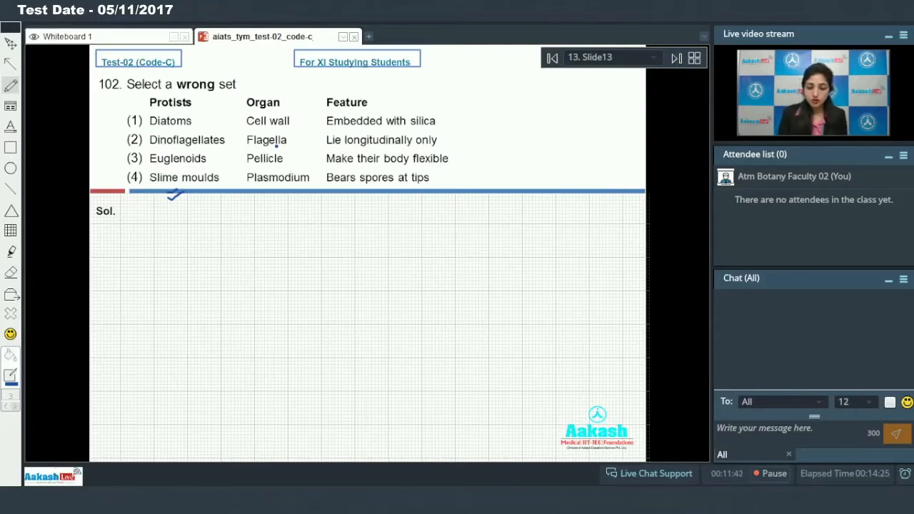
Tick diatoms' cell wall, euglenoids' flexible body and spores at tips, marking the other entries.
left_click_drag(292, 122, 304, 118)
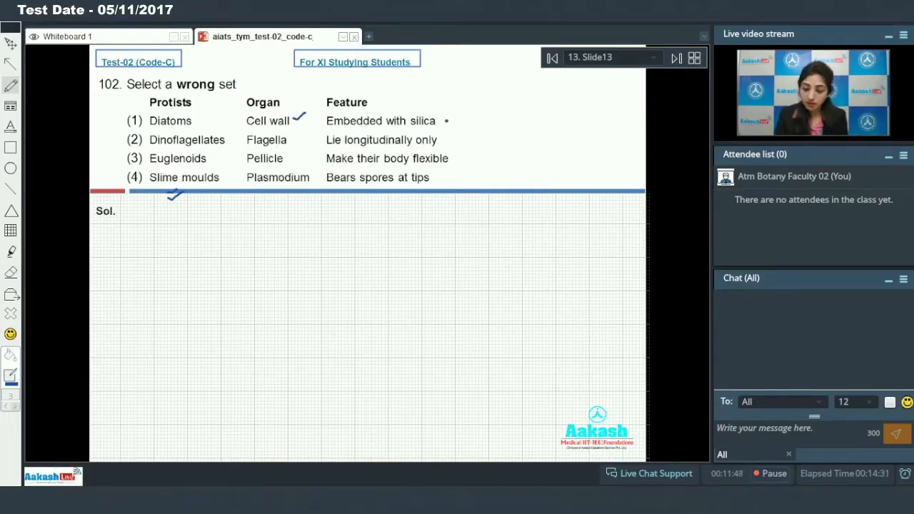
left_click(451, 118)
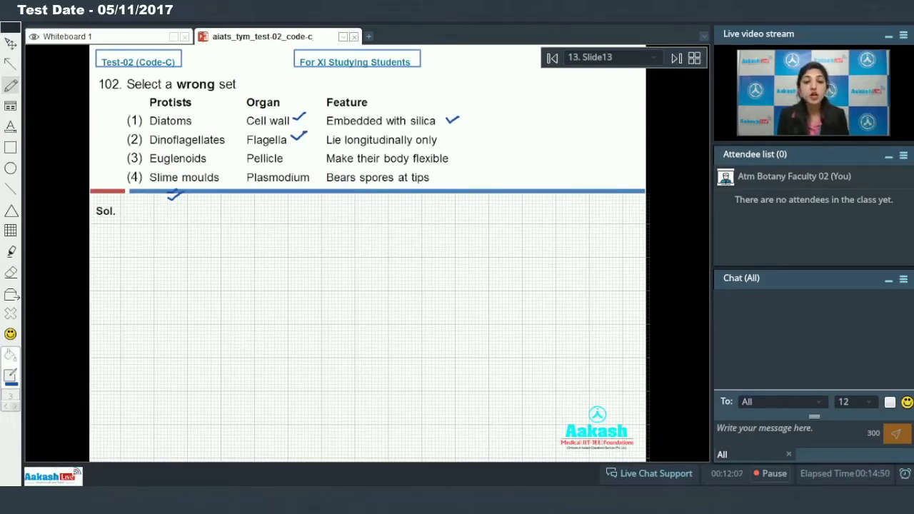
left_click(450, 140)
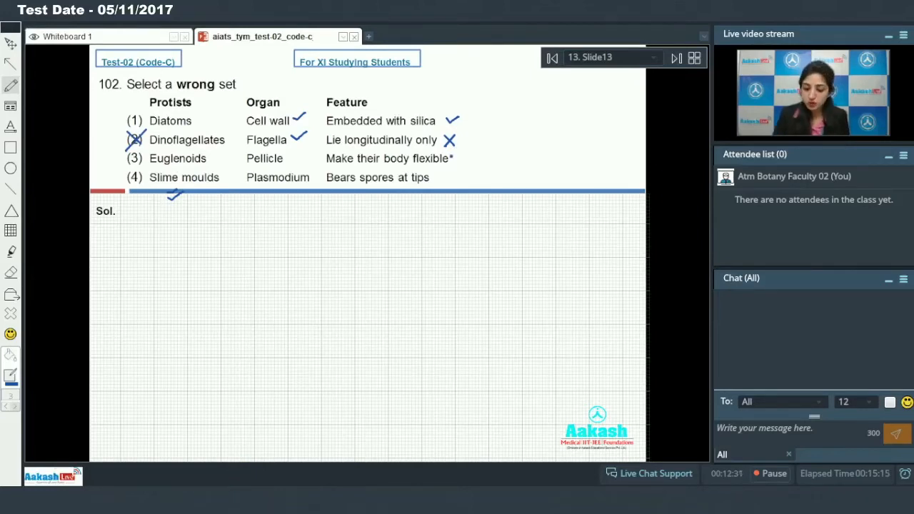
left_click_drag(446, 157, 479, 146)
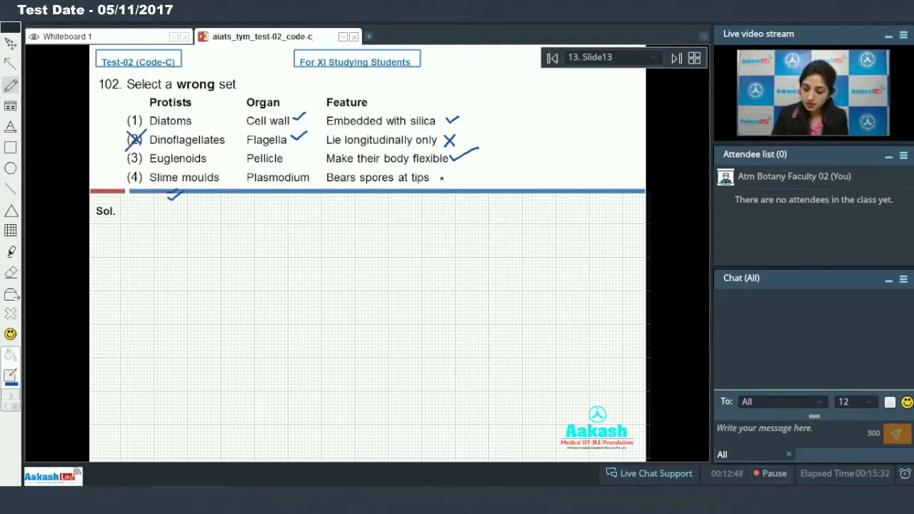
left_click_drag(442, 180, 460, 172)
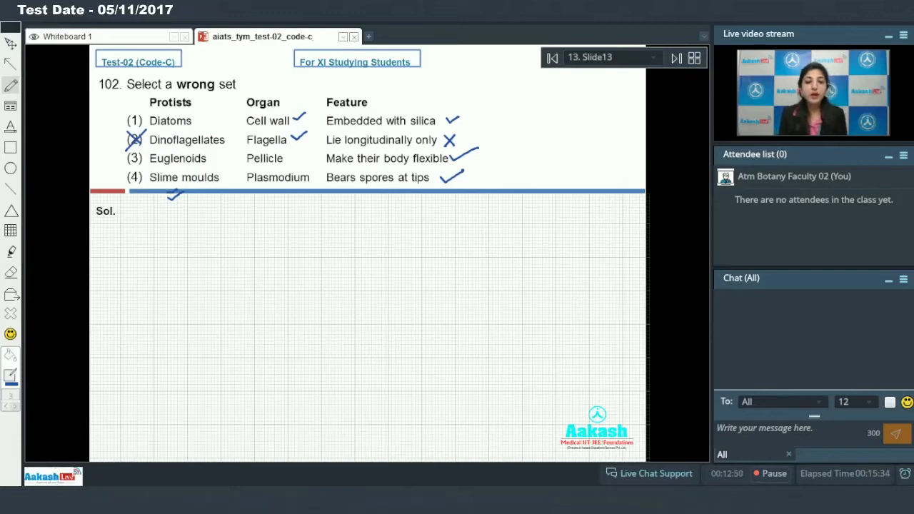
Write 'Ans 2' in the solution area and advance to Slide 14.
left_click_drag(298, 257, 315, 236)
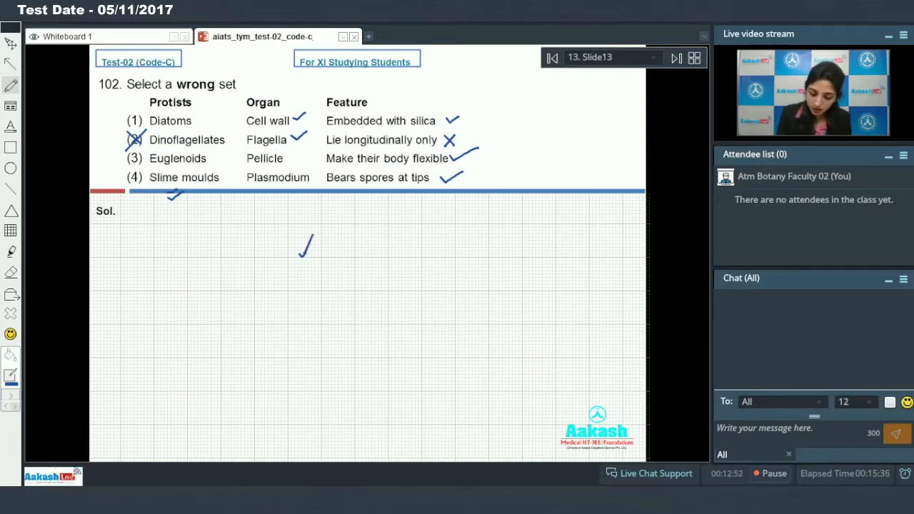
left_click_drag(314, 243, 364, 247)
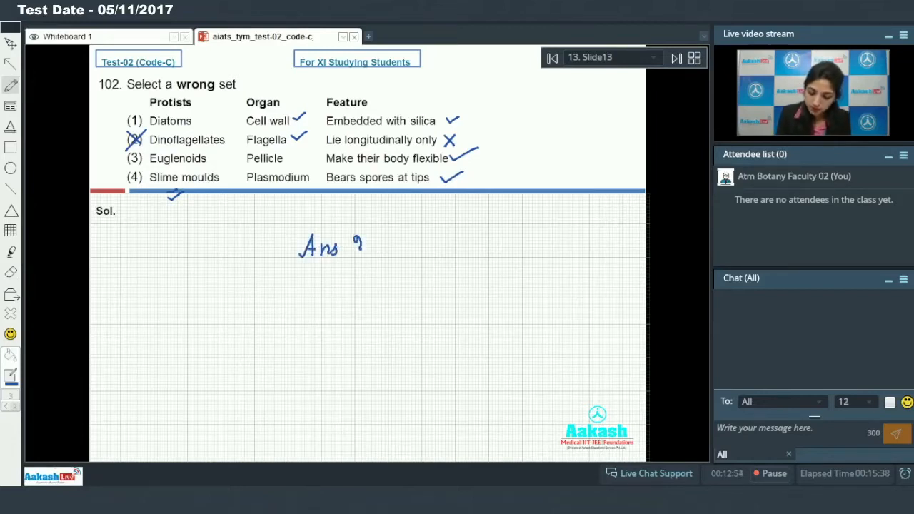
type("2")
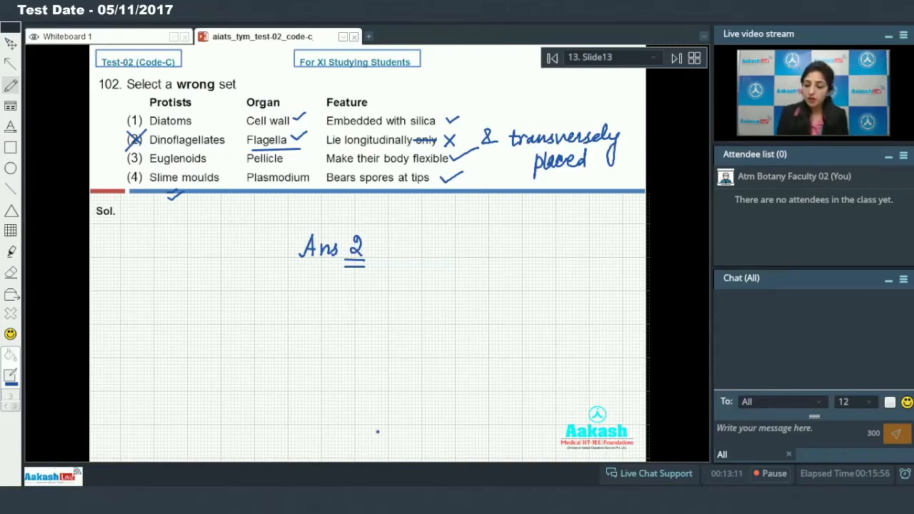
left_click(674, 58)
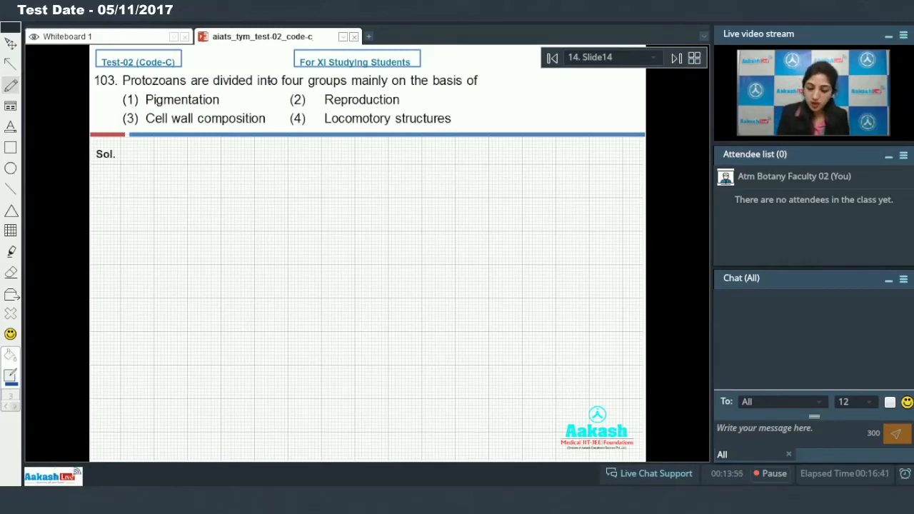
Tick option 4, Locomotory structures, write 'Ans 4', and advance to Slide 15.
left_click_drag(286, 125, 310, 111)
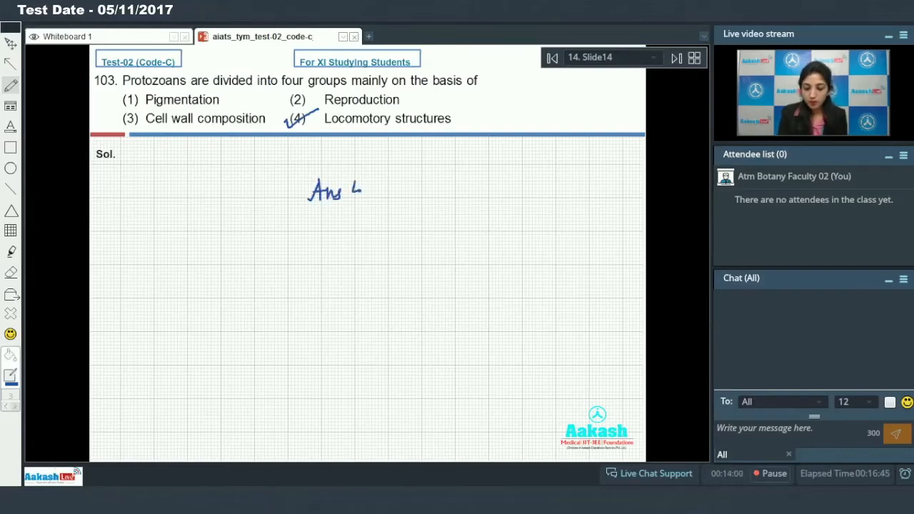
left_click_drag(350, 189, 364, 203)
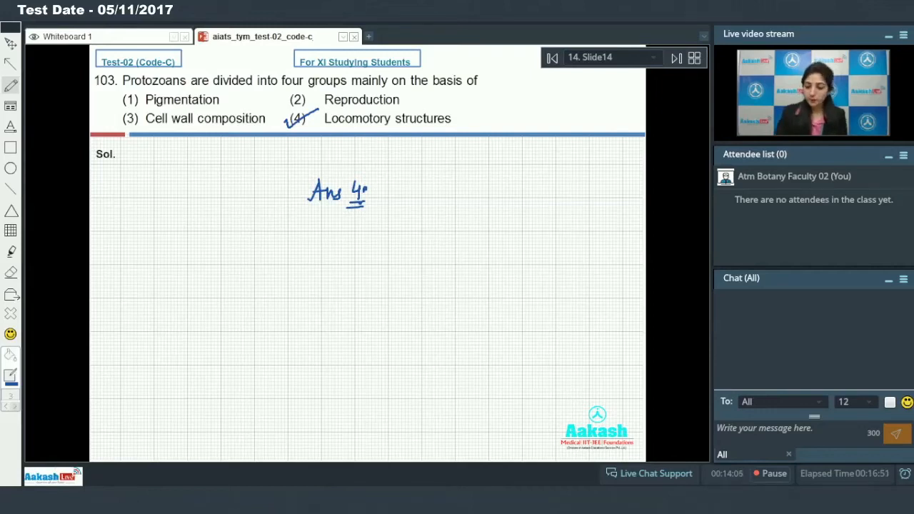
left_click(676, 58)
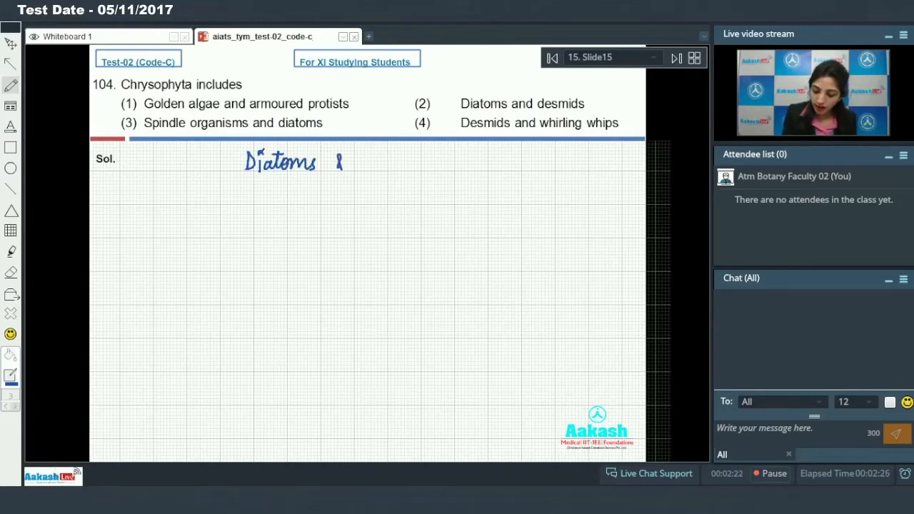
Label golden algae, Dinoflagellates and Euglena, cross options 1, 3, 4, and write 'Ans 2'.
left_click_drag(332, 161, 414, 161)
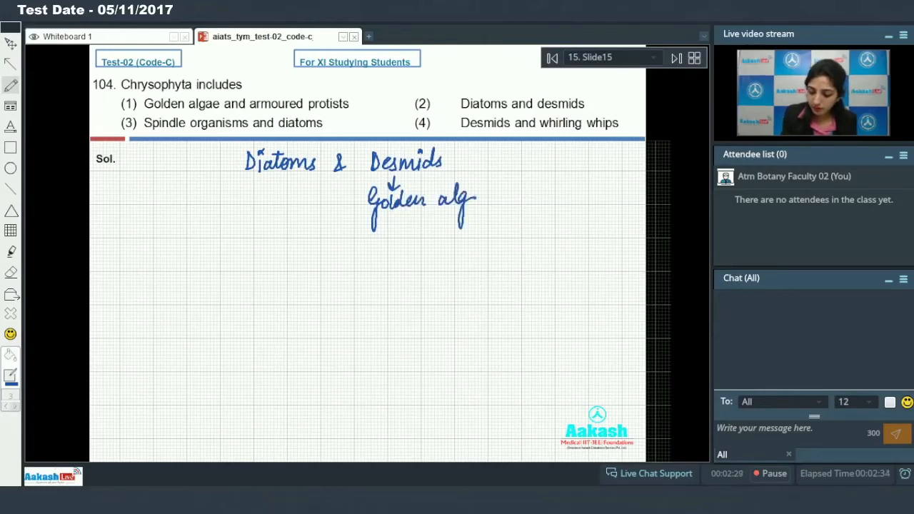
left_click_drag(471, 200, 496, 200)
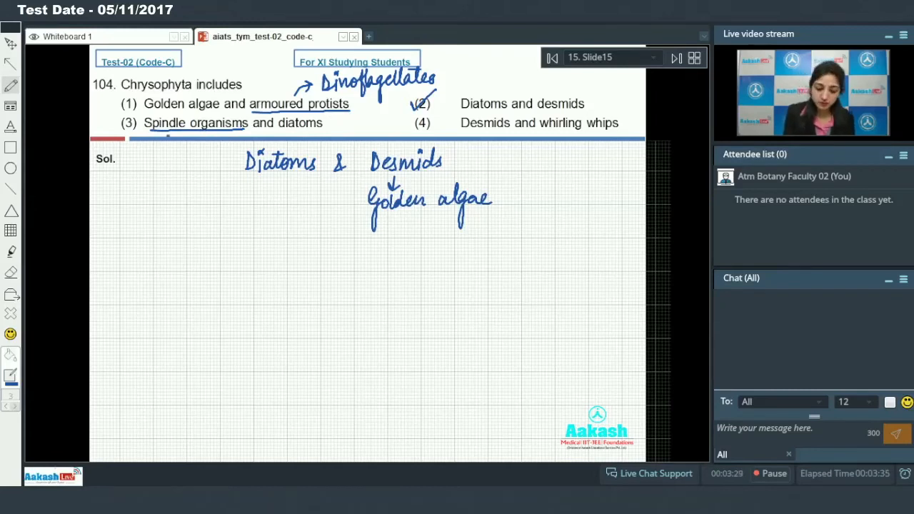
left_click_drag(165, 129, 142, 192)
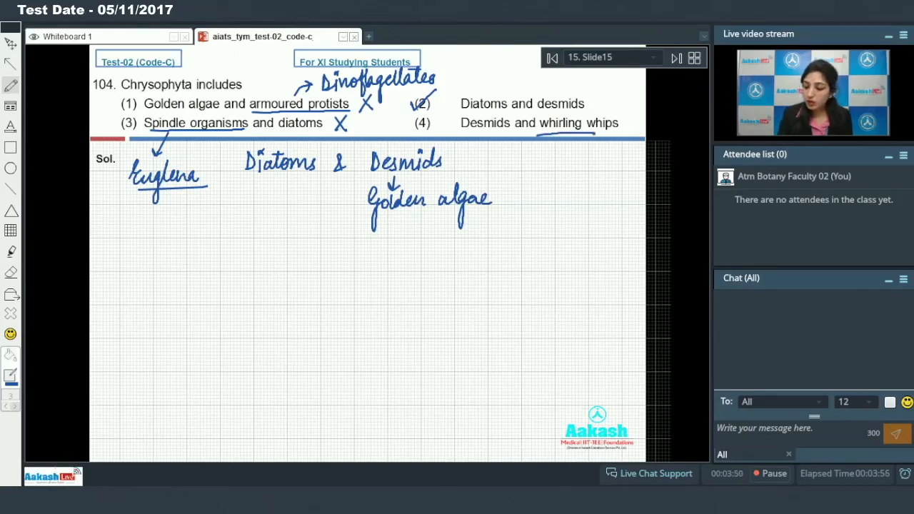
left_click_drag(579, 139, 550, 179)
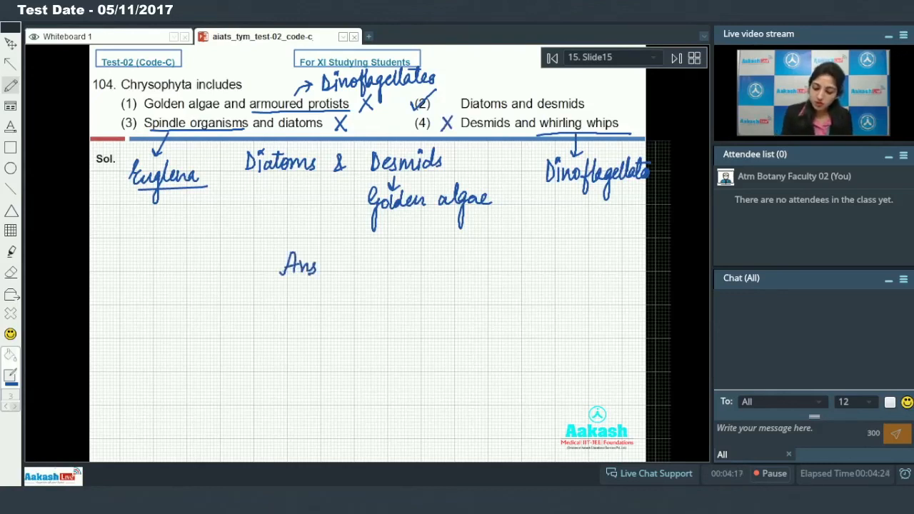
left_click(332, 265)
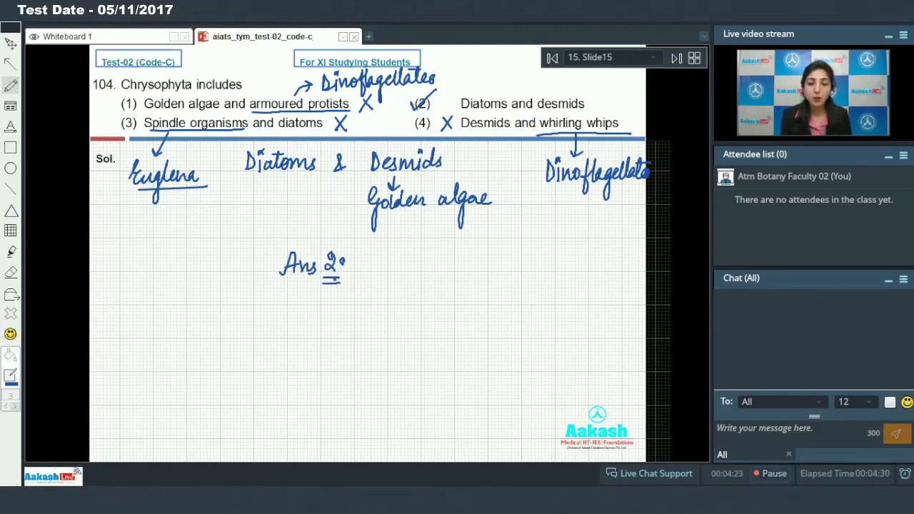
left_click(675, 58)
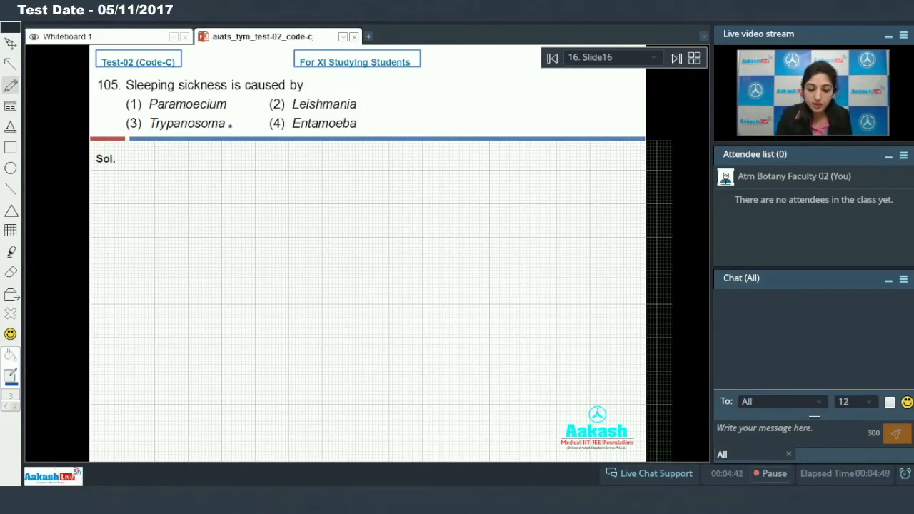
Tick option 3, Trypanosoma, and write an underlined 'Ans 3' under Sol.
left_click_drag(118, 128, 246, 121)
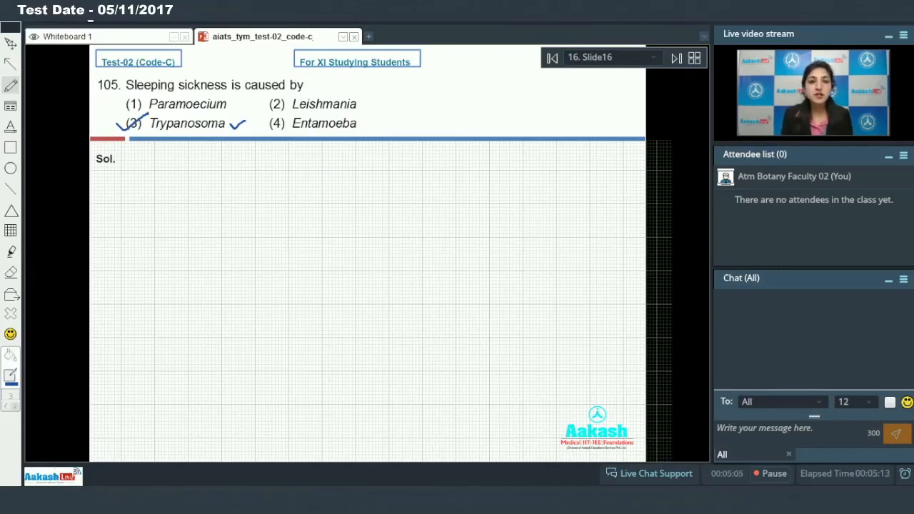
left_click_drag(321, 187, 311, 205)
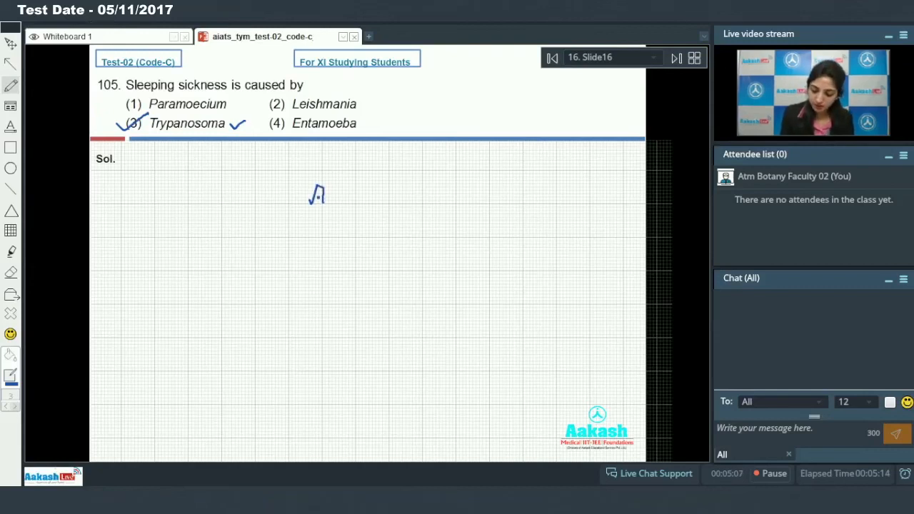
left_click_drag(311, 192, 368, 200)
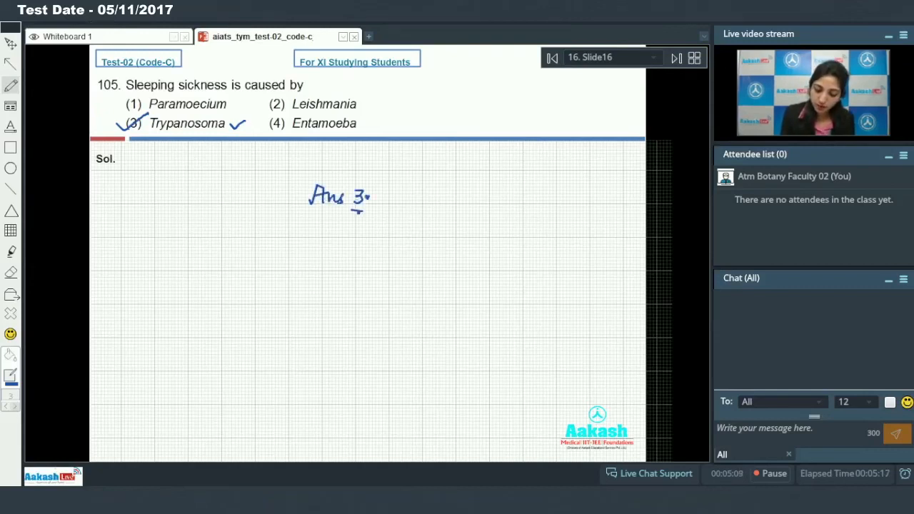